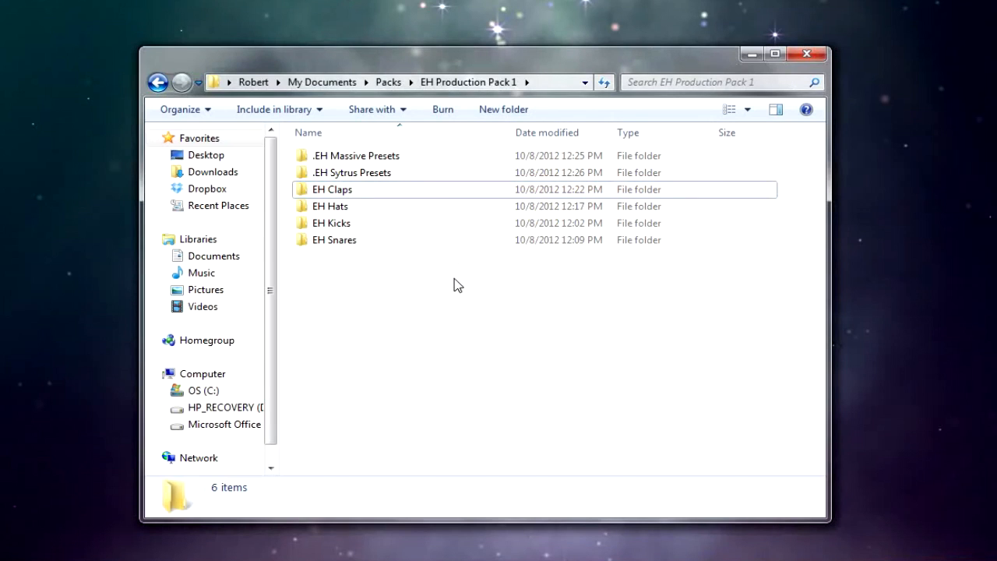
{"action": "mouse_move", "coordinate": [524, 199]}
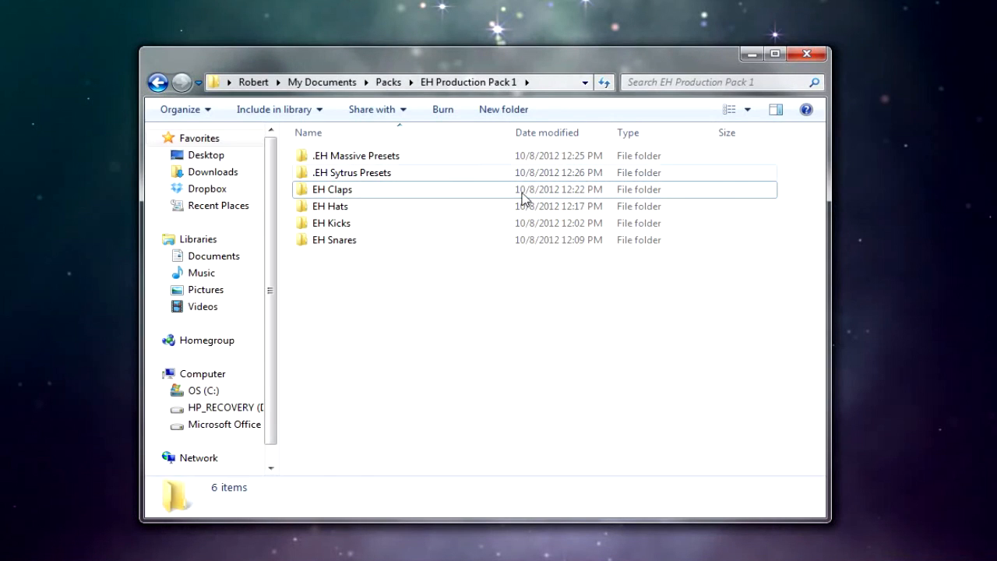
Select the EH Massive Presets and EH Sytrus Presets folders, then clear the selection
{"action": "double_click", "coordinate": [356, 156]}
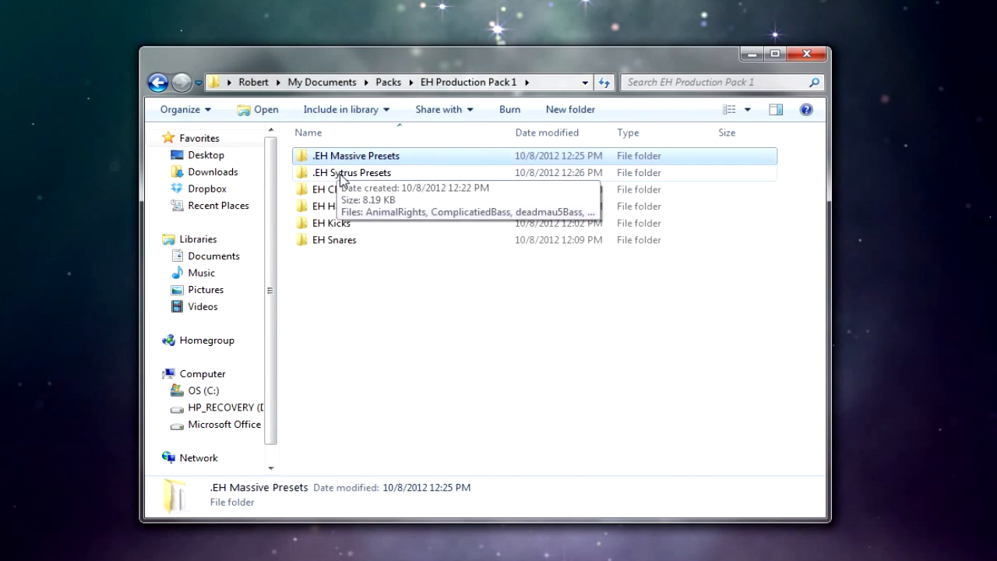
{"action": "left_click", "coordinate": [352, 171]}
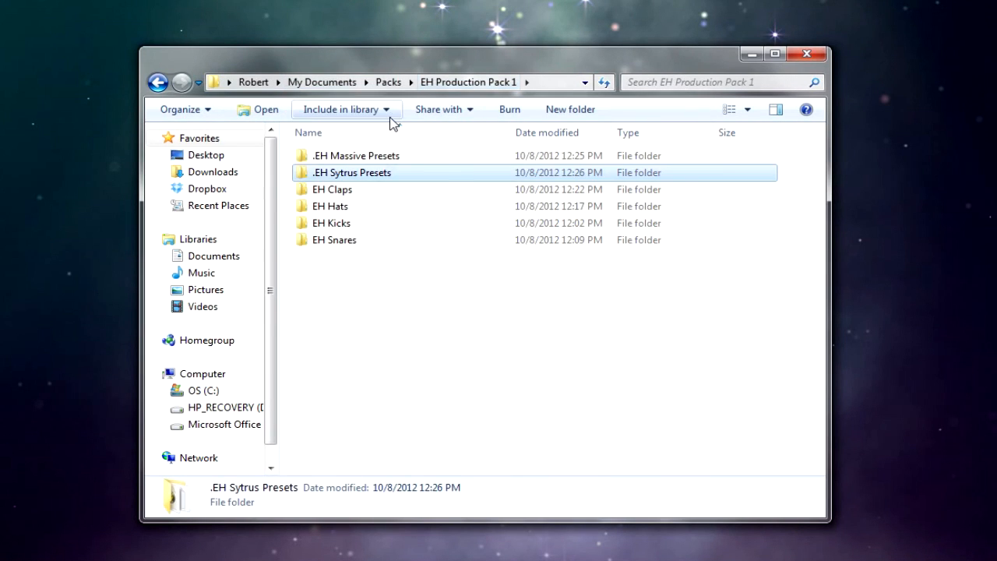
{"action": "mouse_move", "coordinate": [402, 181]}
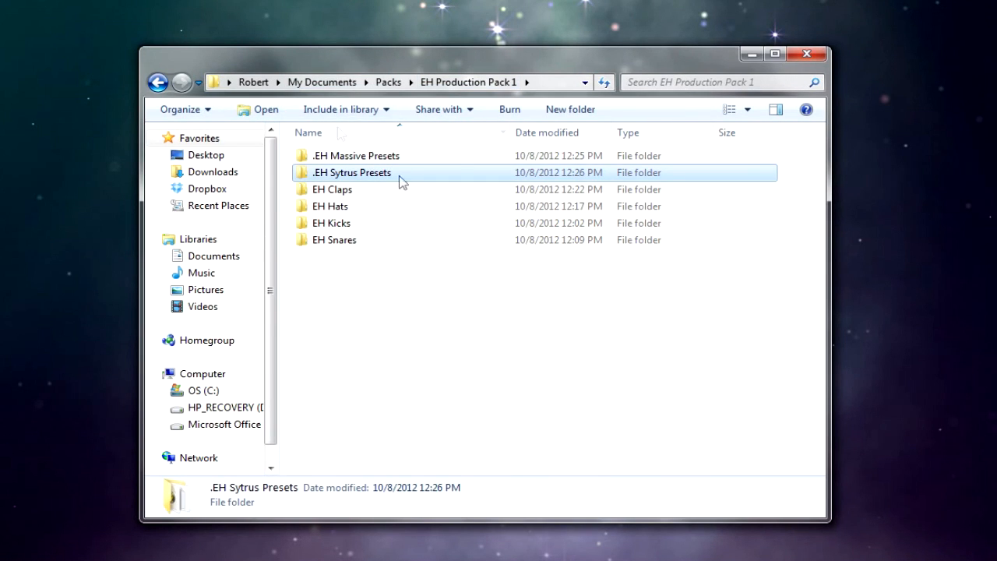
{"action": "left_click", "coordinate": [366, 312]}
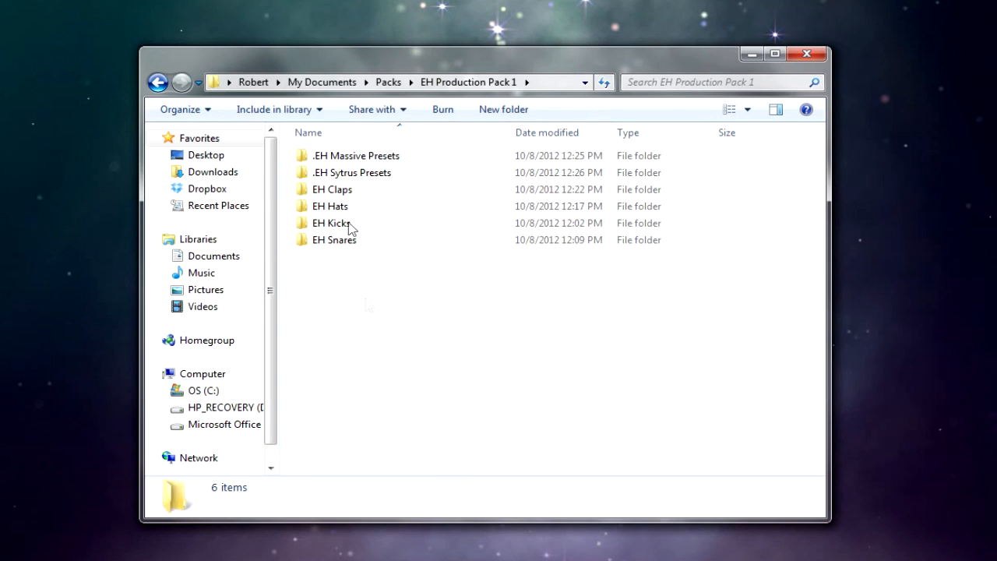
{"action": "left_click_drag", "start_coordinate": [350, 184], "coordinate": [350, 250]}
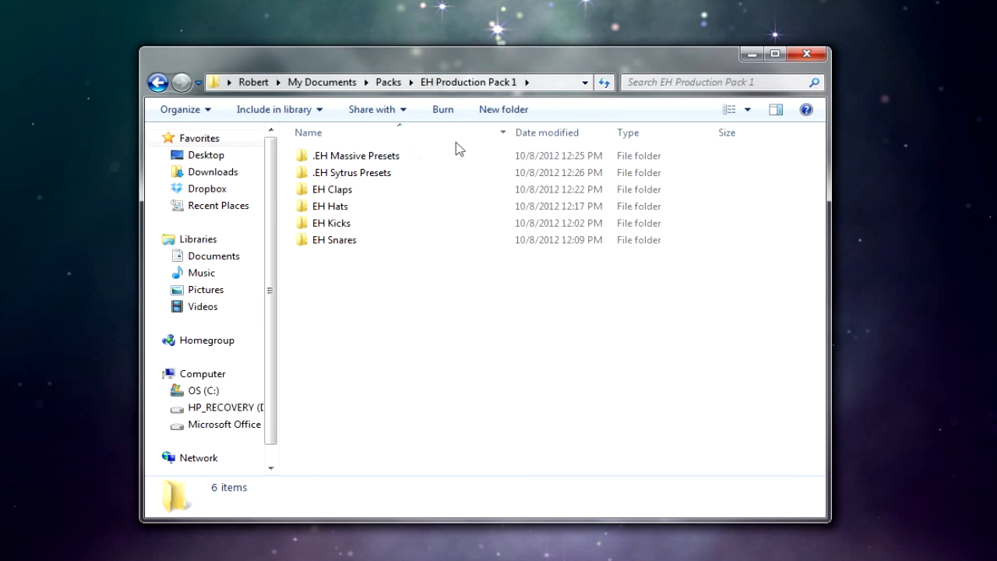
{"action": "mouse_move", "coordinate": [433, 333]}
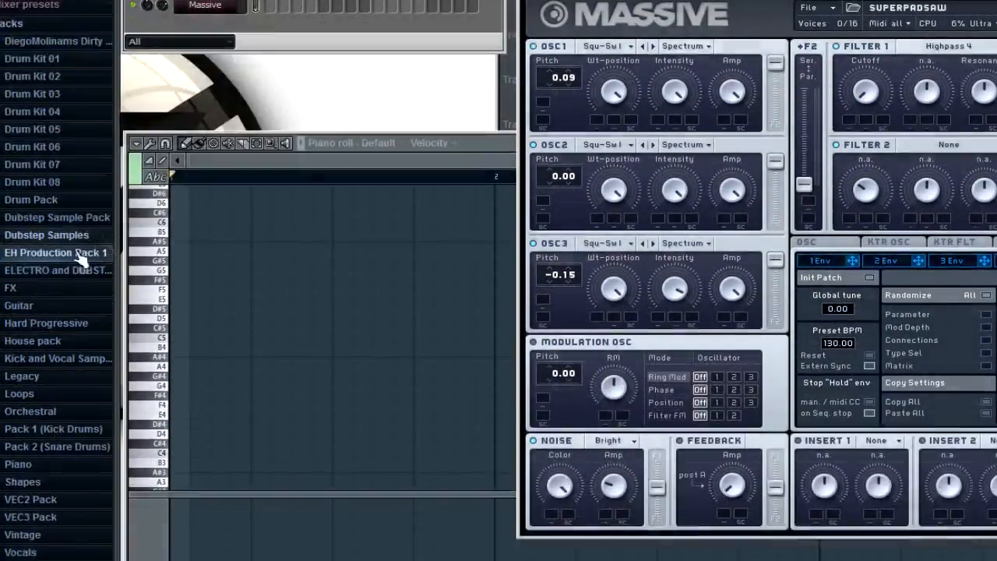
Expand EH Production Pack 1 and browse its Claps, Hats and Snares sample folders, then show Massive
{"action": "left_click", "coordinate": [56, 252]}
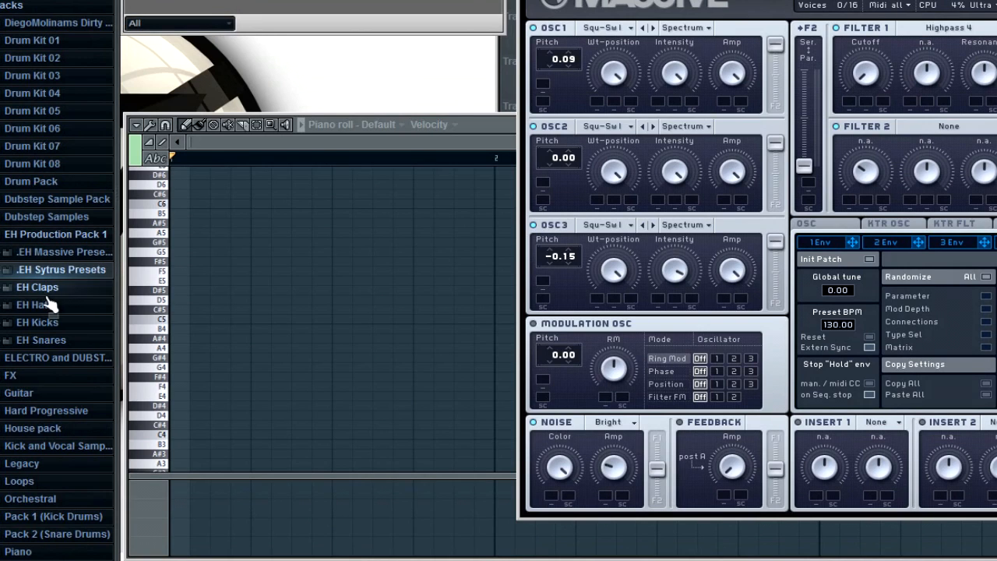
{"action": "left_click", "coordinate": [38, 287]}
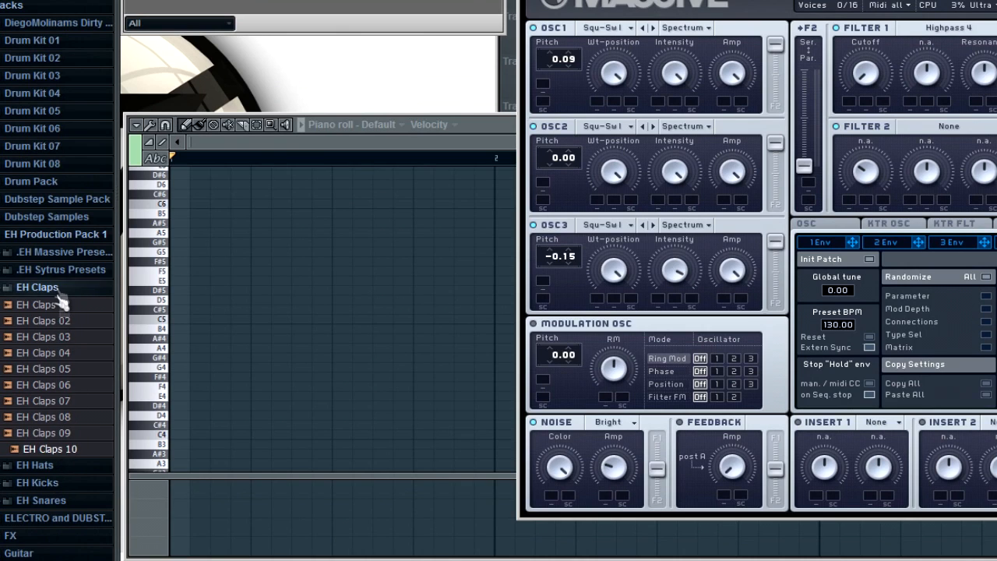
{"action": "left_click", "coordinate": [37, 286]}
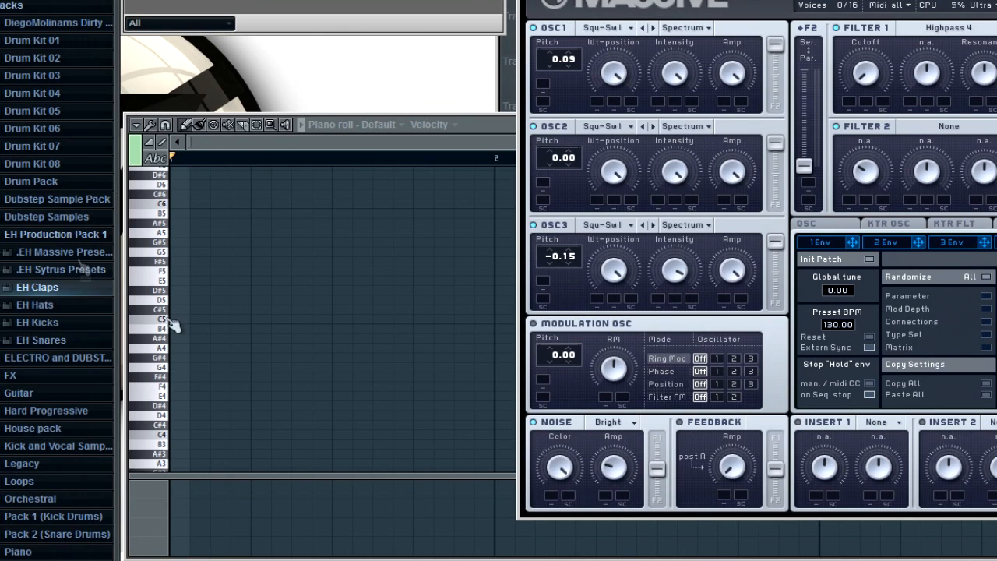
{"action": "left_click", "coordinate": [35, 303]}
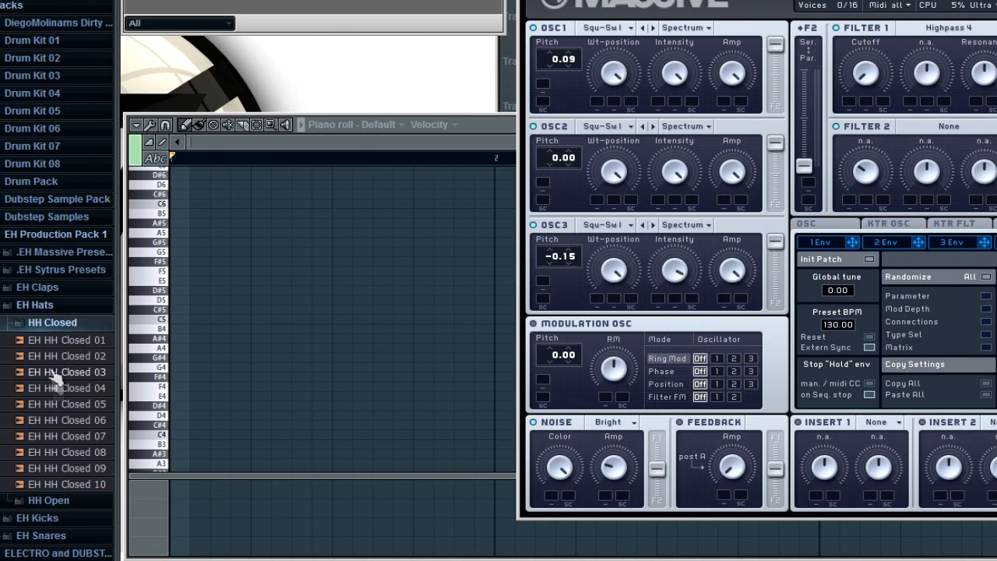
{"action": "left_click", "coordinate": [8, 323]}
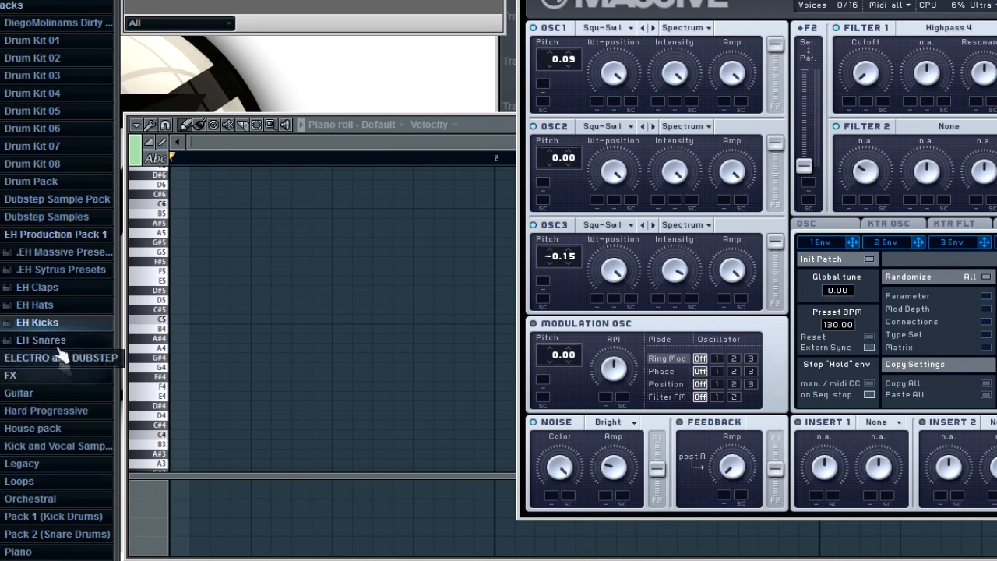
{"action": "left_click", "coordinate": [41, 340]}
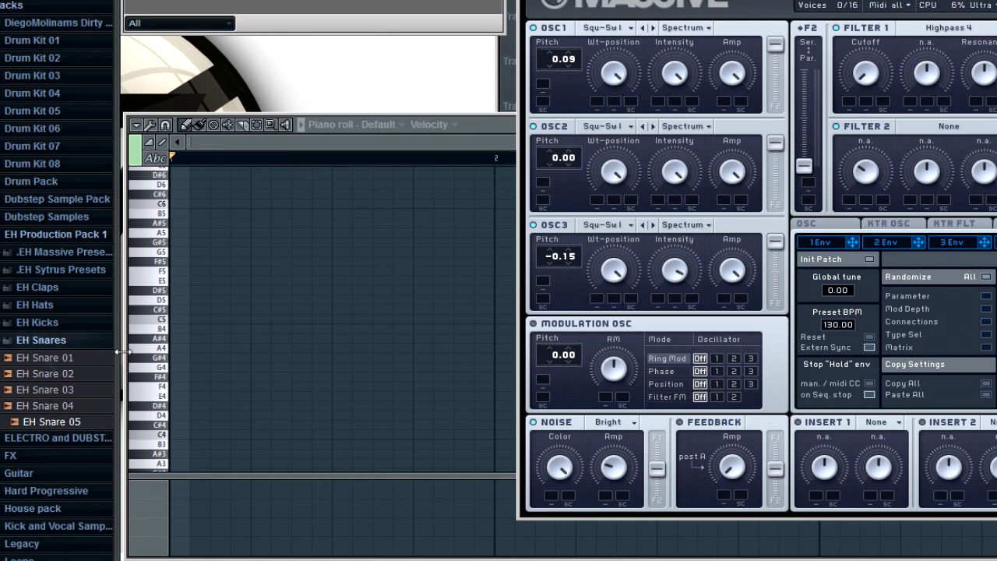
{"action": "left_click", "coordinate": [40, 340]}
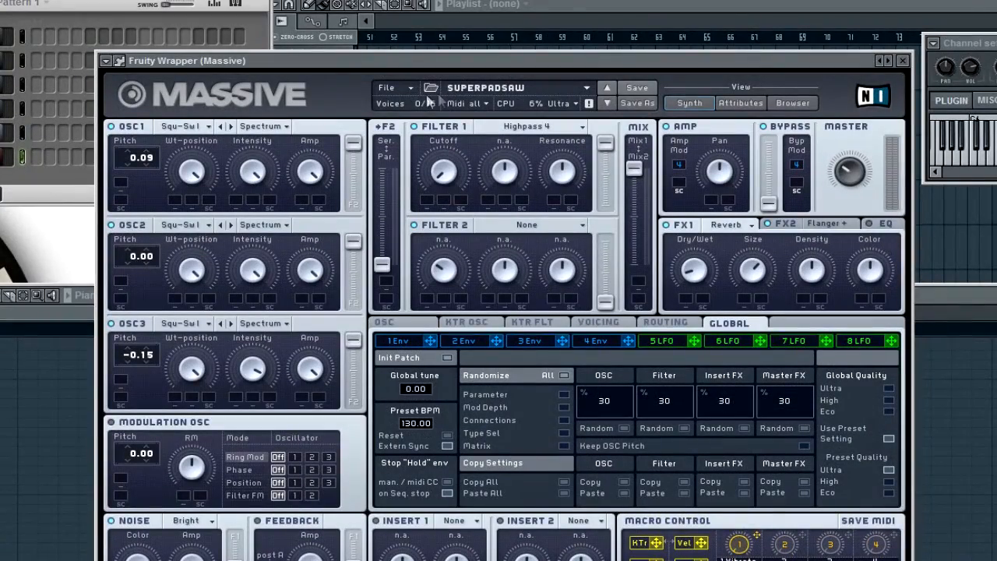
Load the DeepSynth (3Stag) preset into Massive via Open Sound
{"action": "left_click", "coordinate": [387, 87]}
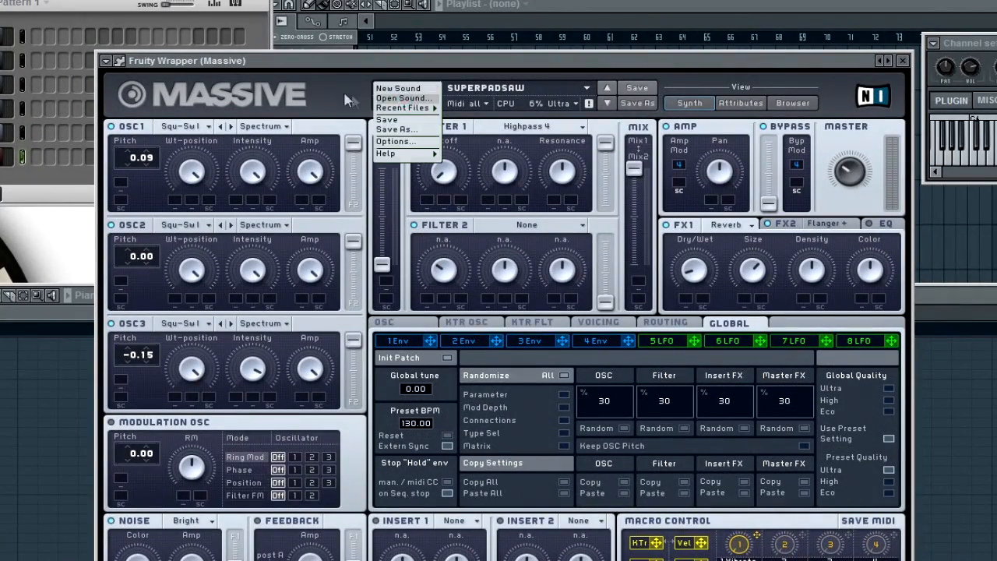
{"action": "left_click", "coordinate": [403, 97]}
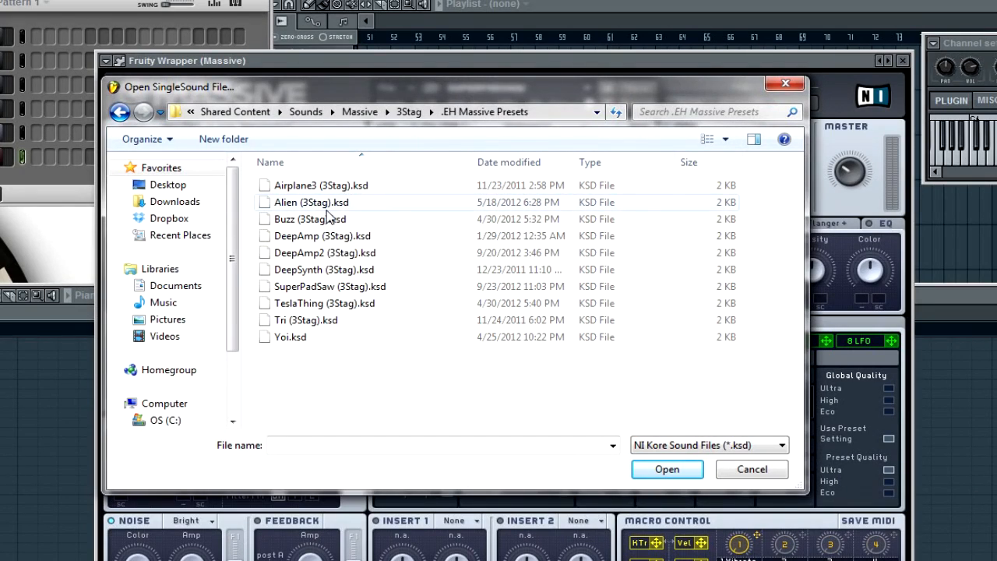
{"action": "left_click", "coordinate": [324, 268]}
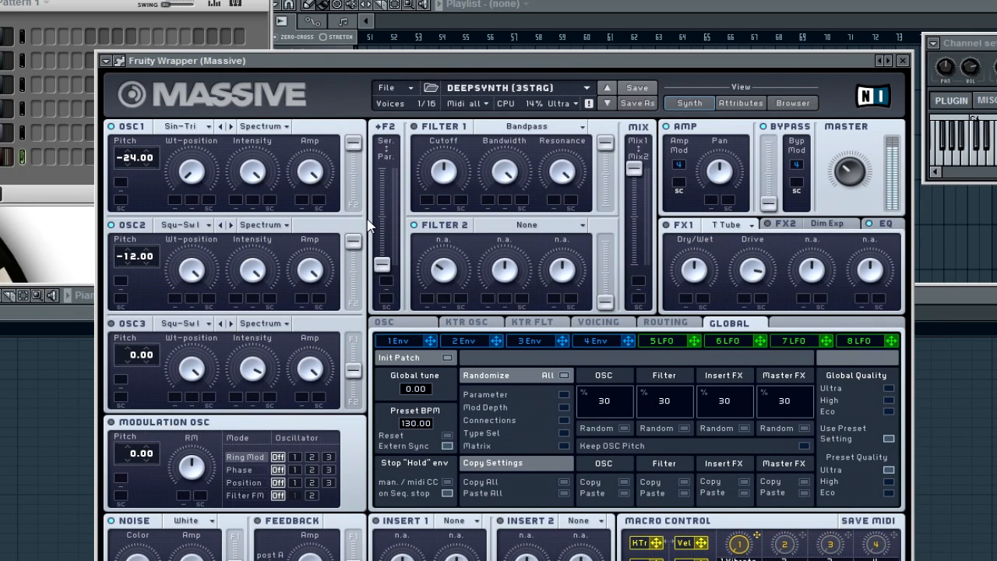
Load the DeepAmp2 (3Stag) preset into Massive, replacing DeepSynth
{"action": "left_click", "coordinate": [389, 87]}
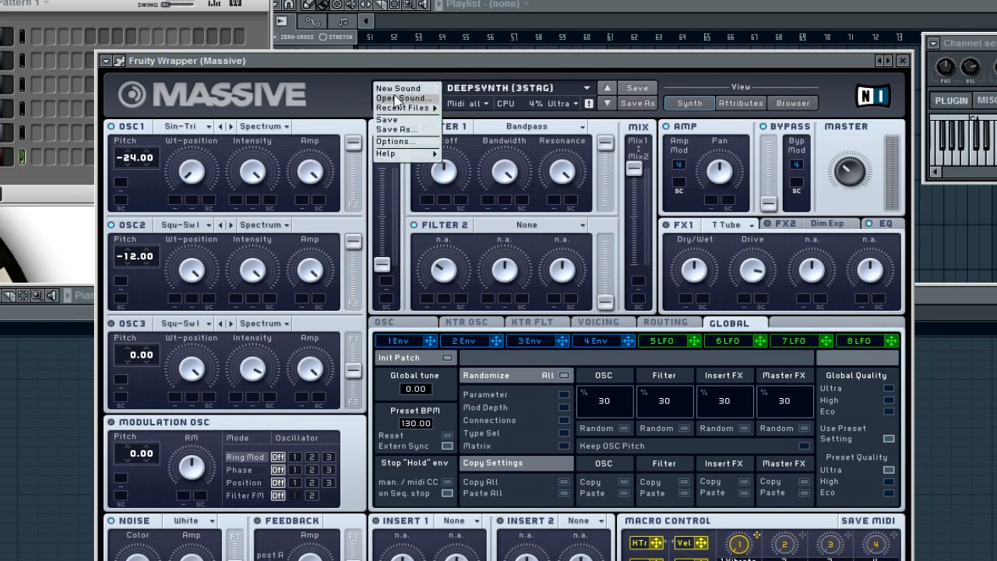
{"action": "left_click", "coordinate": [402, 96]}
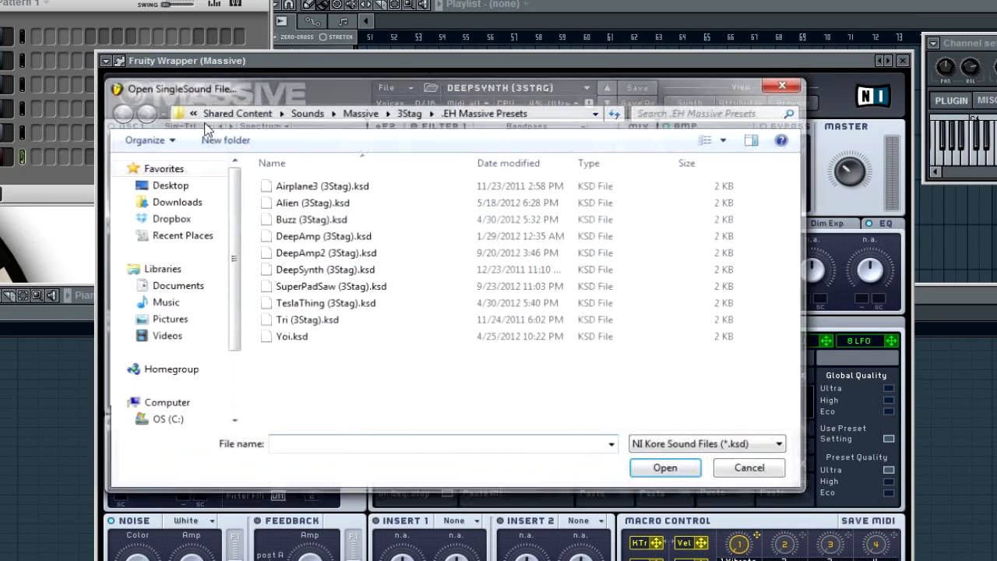
{"action": "left_click", "coordinate": [324, 253]}
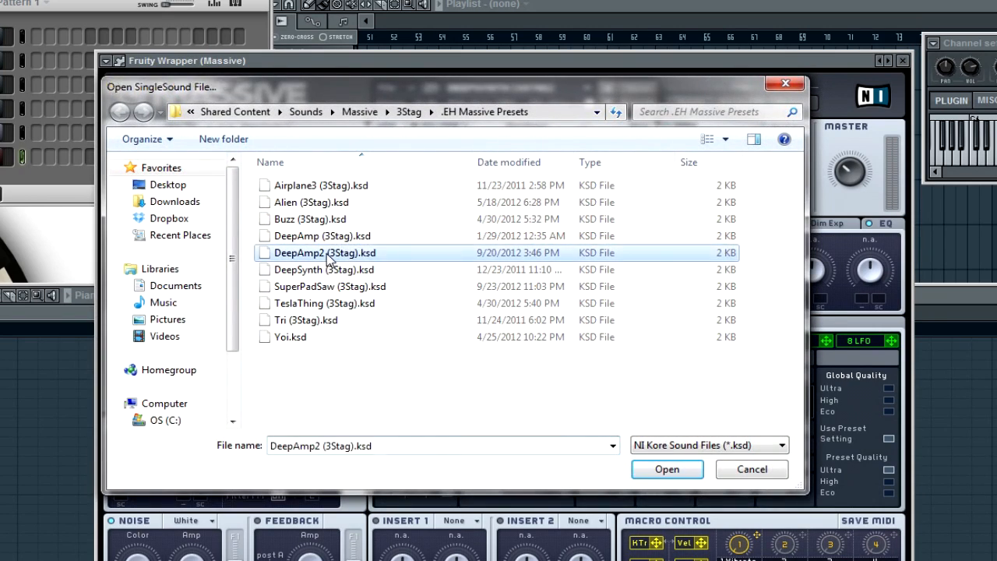
{"action": "left_click", "coordinate": [666, 469]}
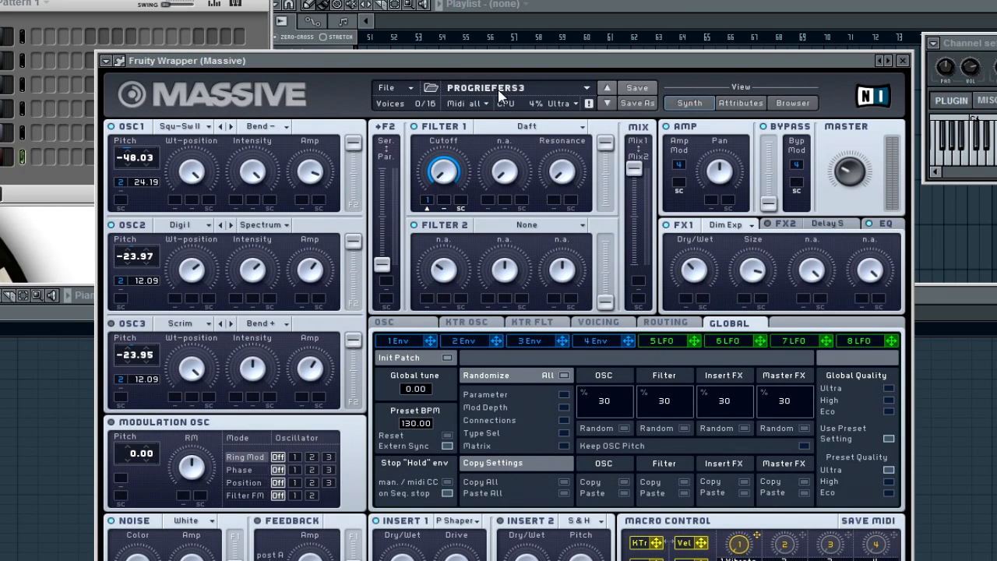
{"action": "mouse_move", "coordinate": [449, 95]}
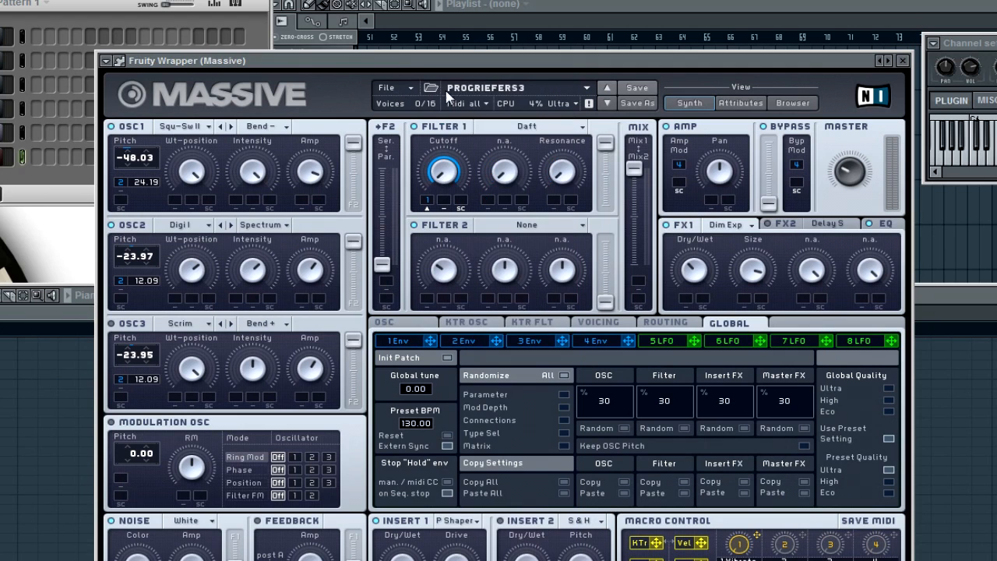
{"action": "mouse_move", "coordinate": [435, 97]}
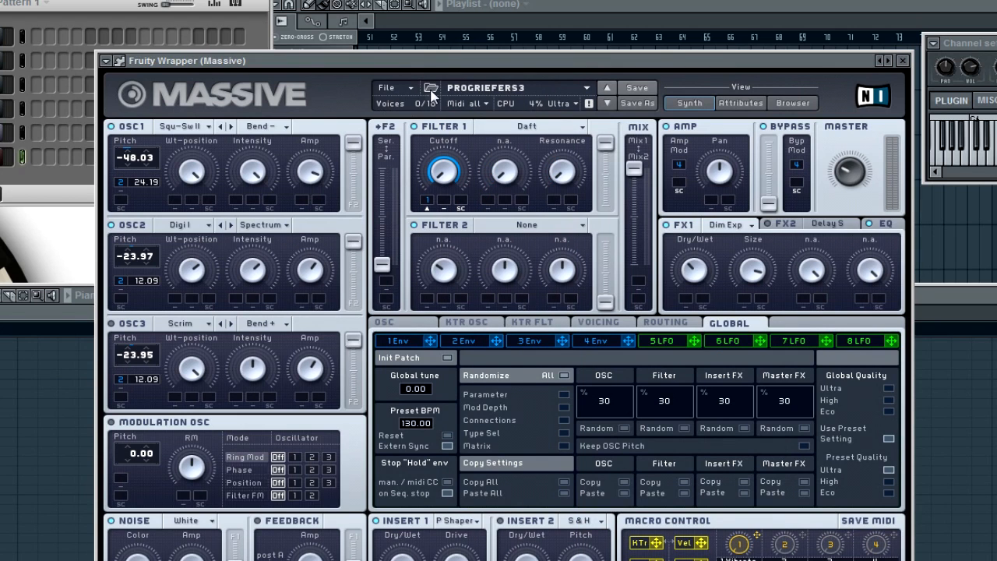
Load the Yoi preset into Massive via Open Sound
{"action": "left_click", "coordinate": [390, 88]}
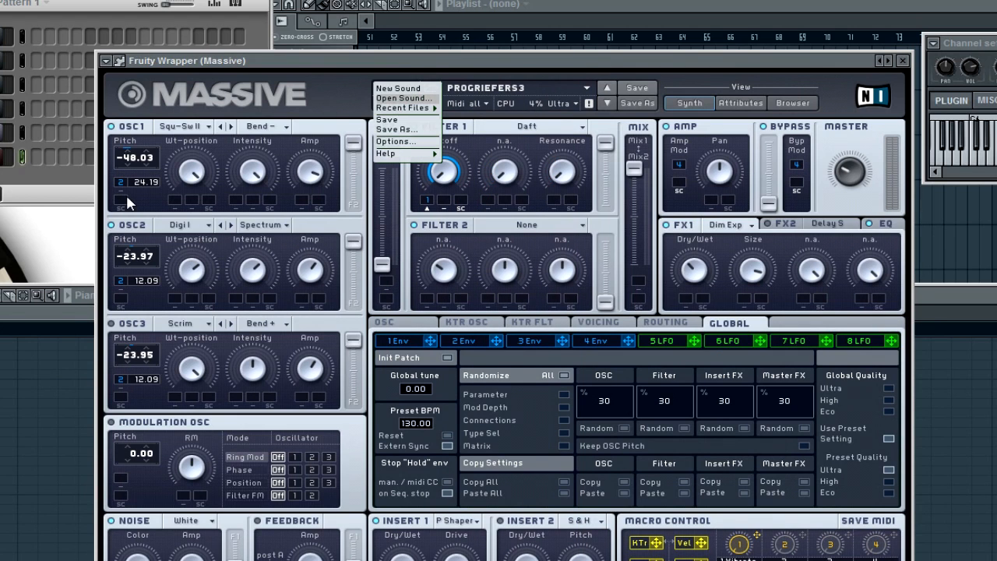
{"action": "left_click", "coordinate": [405, 97]}
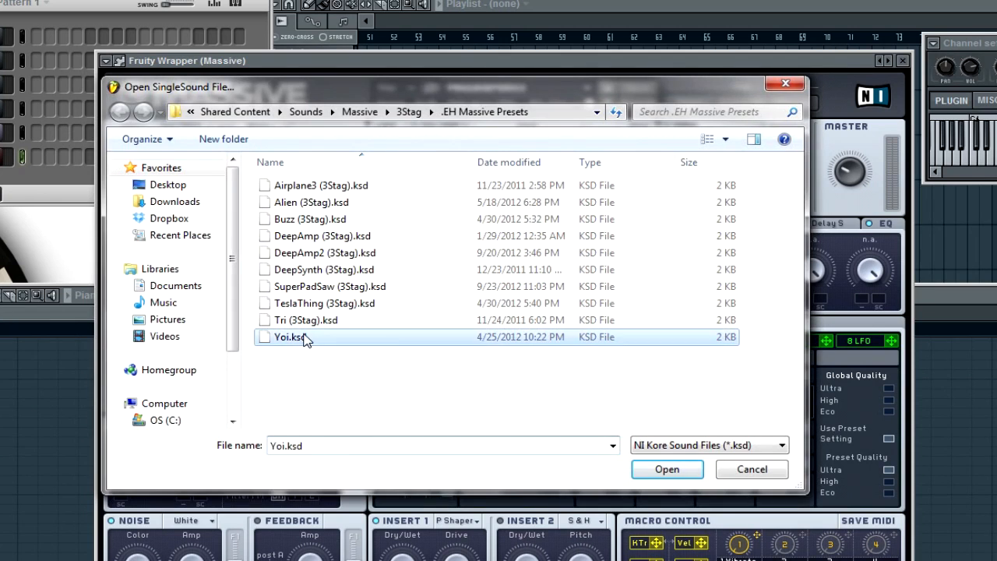
{"action": "left_click", "coordinate": [667, 469]}
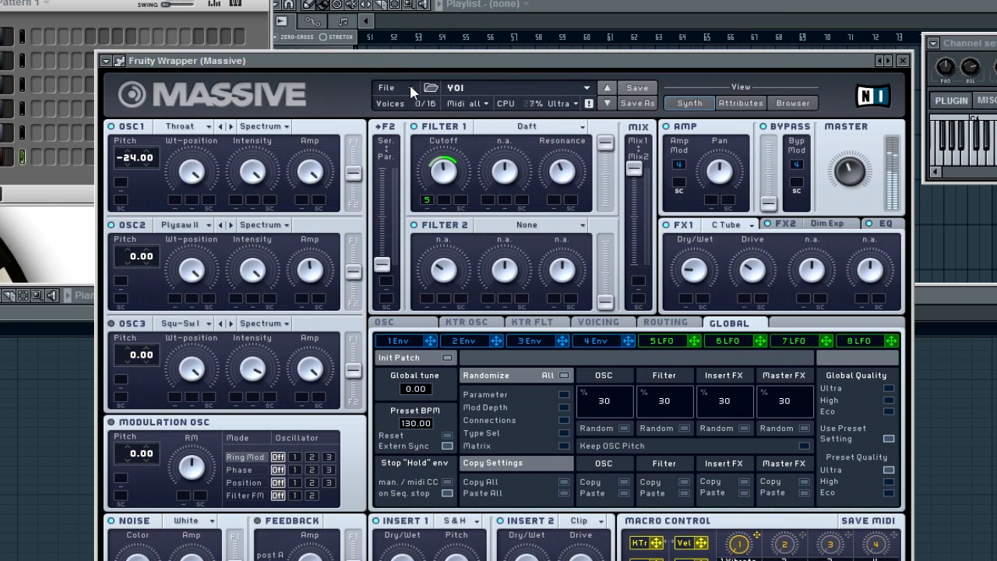
Load the SuperPadSaw (3Stag) preset into Massive, replacing Yoi
{"action": "left_click", "coordinate": [386, 87]}
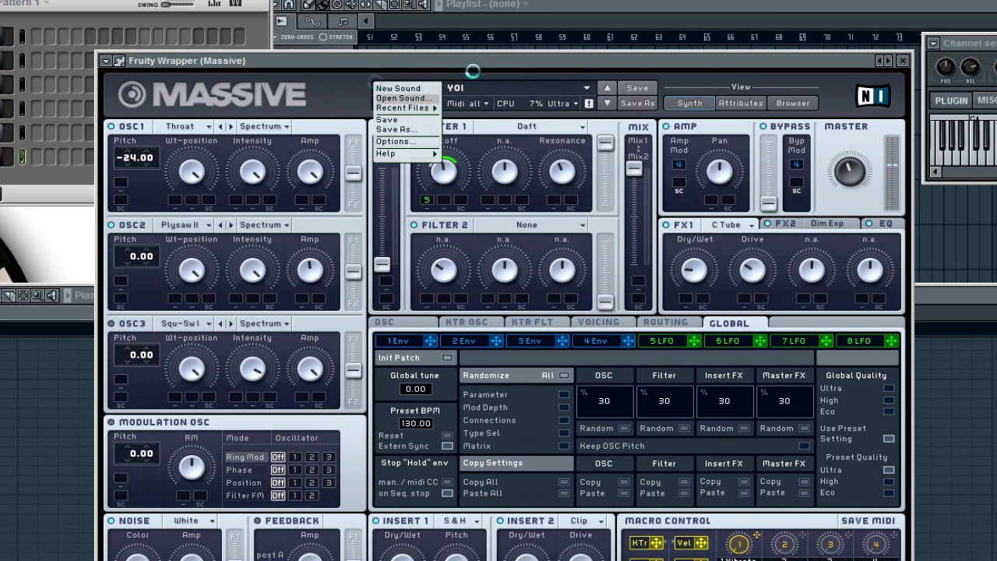
{"action": "left_click", "coordinate": [402, 97]}
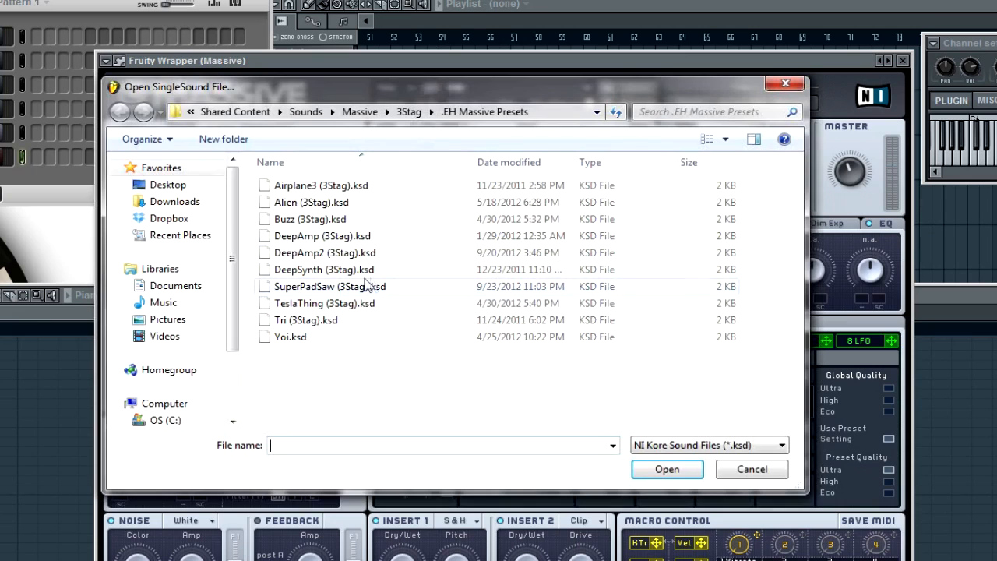
{"action": "left_click", "coordinate": [330, 287]}
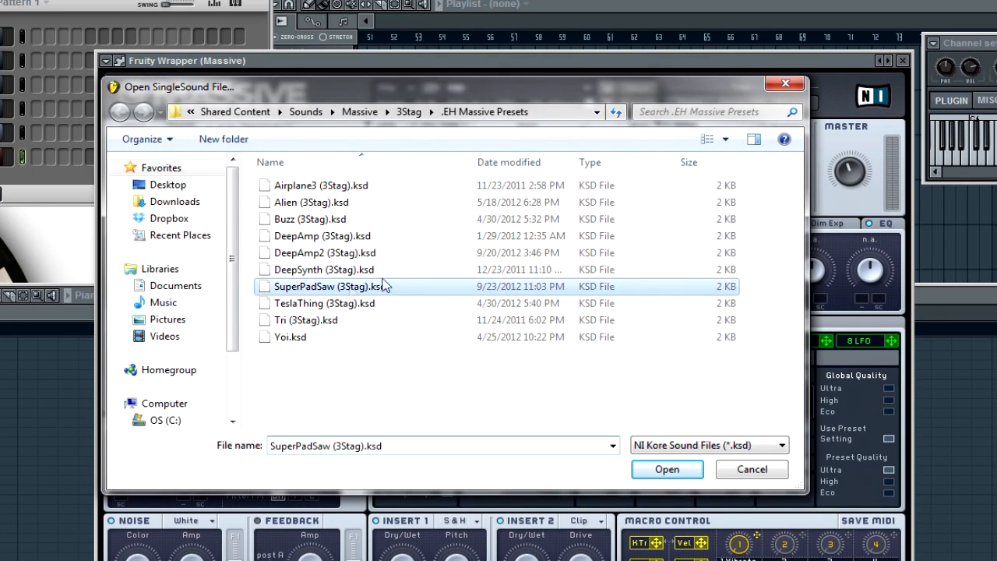
{"action": "left_click", "coordinate": [667, 469]}
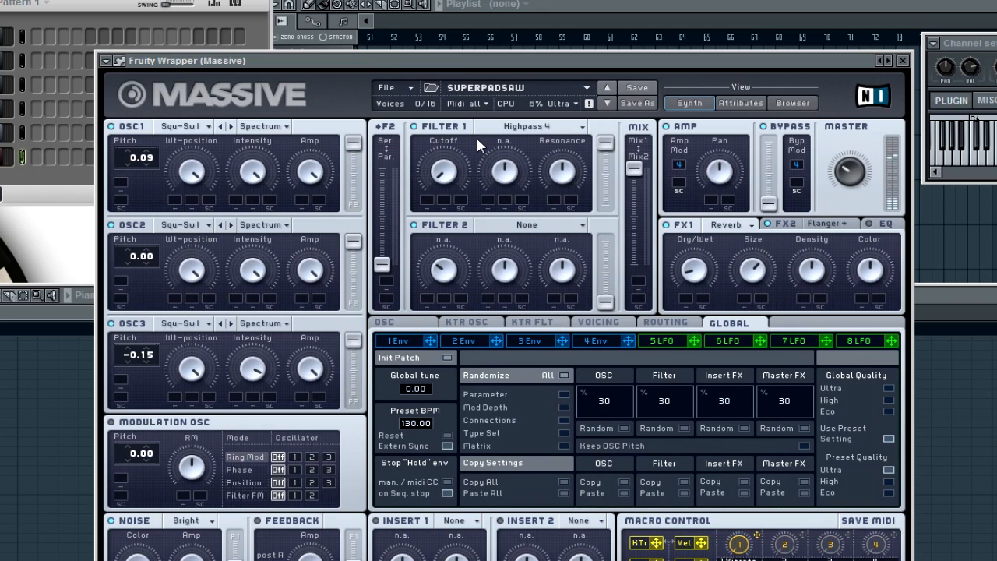
Load the Buzz (3Stag) preset into Massive via Open Sound
{"action": "left_click", "coordinate": [390, 87]}
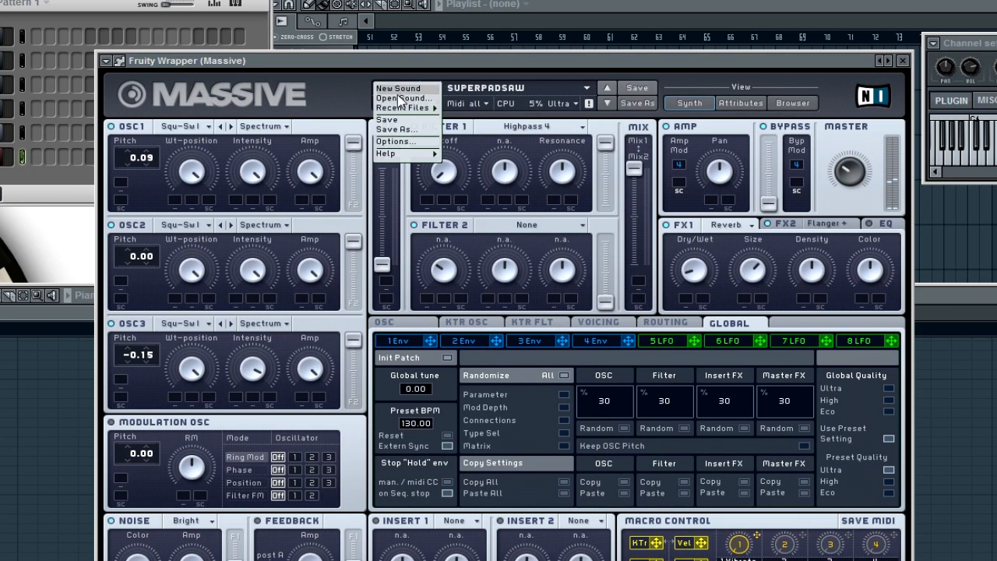
{"action": "left_click", "coordinate": [402, 96]}
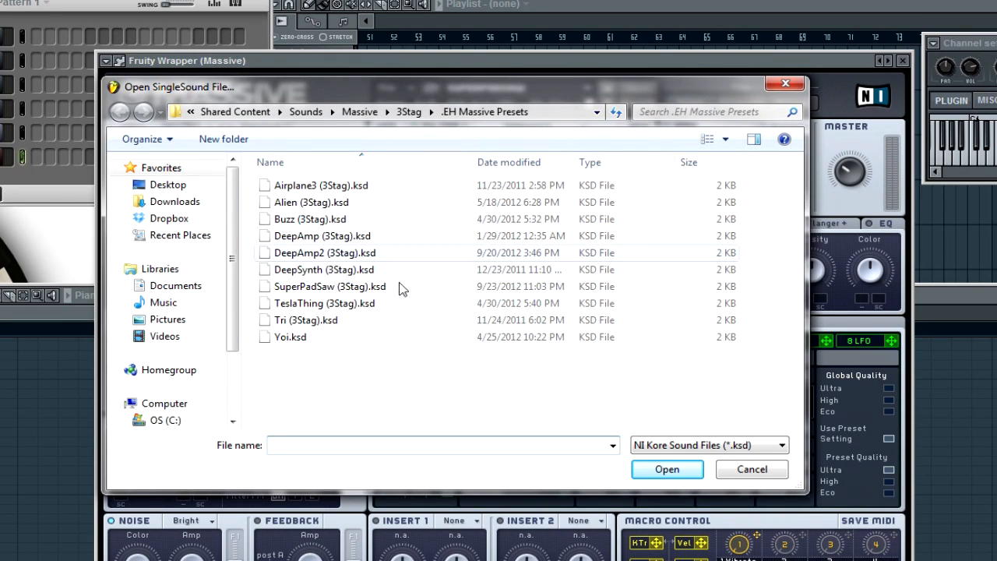
{"action": "left_click", "coordinate": [310, 218]}
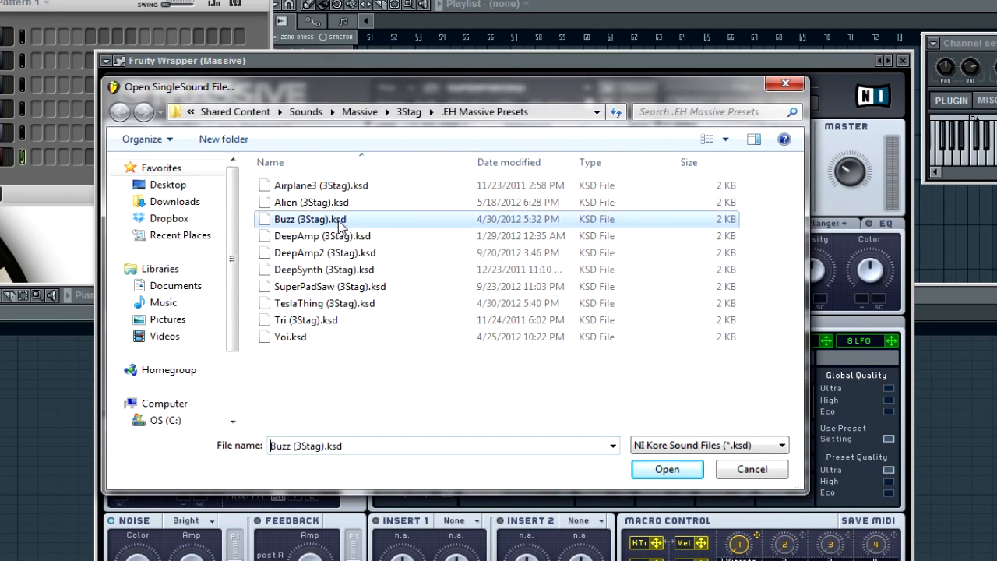
{"action": "left_click", "coordinate": [667, 469]}
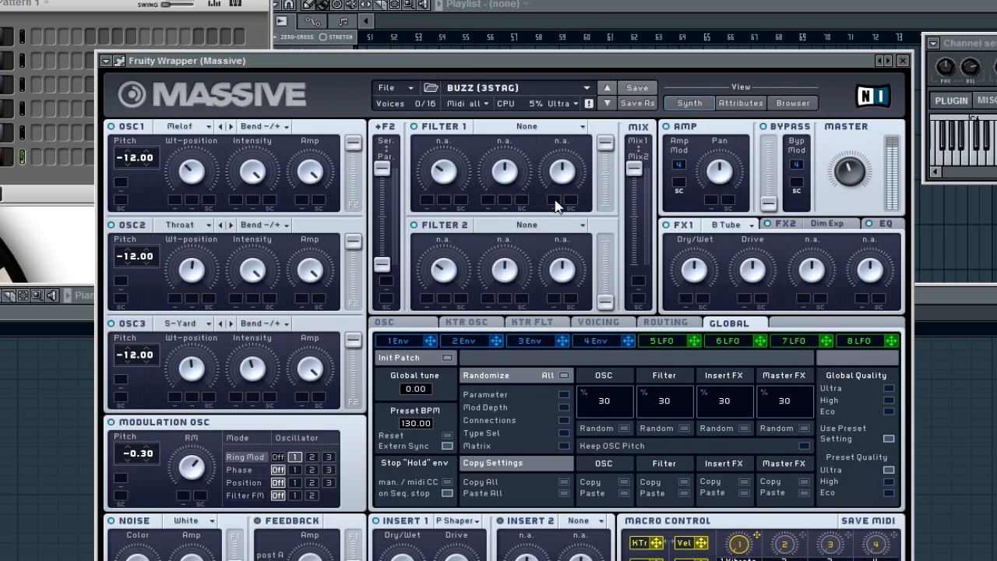
{"action": "mouse_move", "coordinate": [440, 128]}
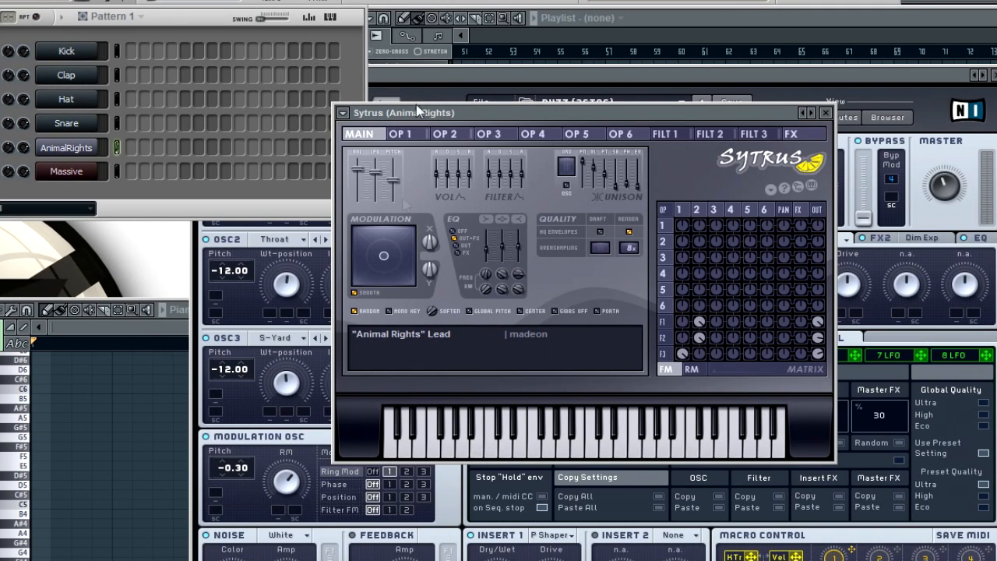
Step through Sytrus presets via its options menu until Hypersaw Echo is loaded
{"action": "left_click", "coordinate": [343, 112]}
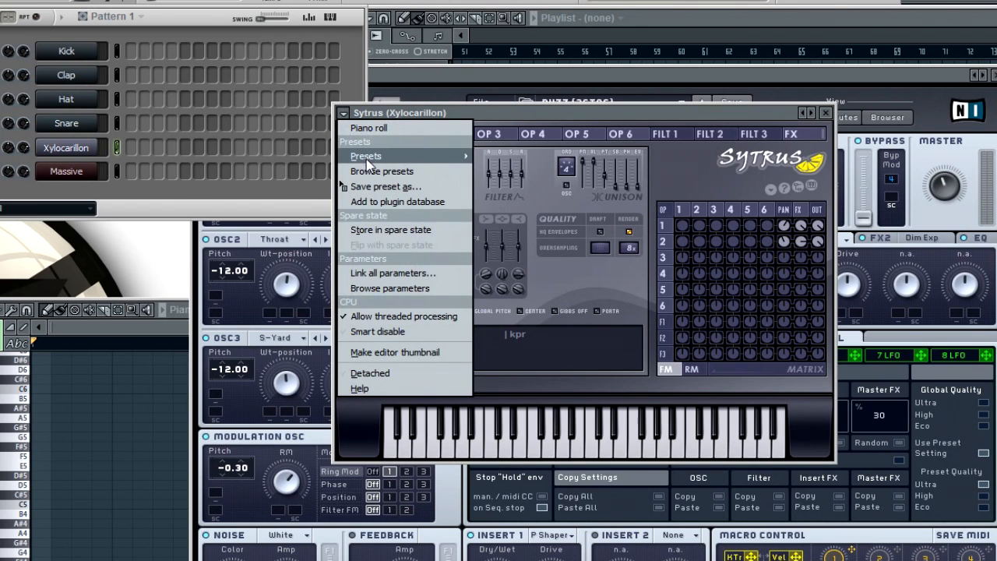
{"action": "left_click", "coordinate": [382, 169]}
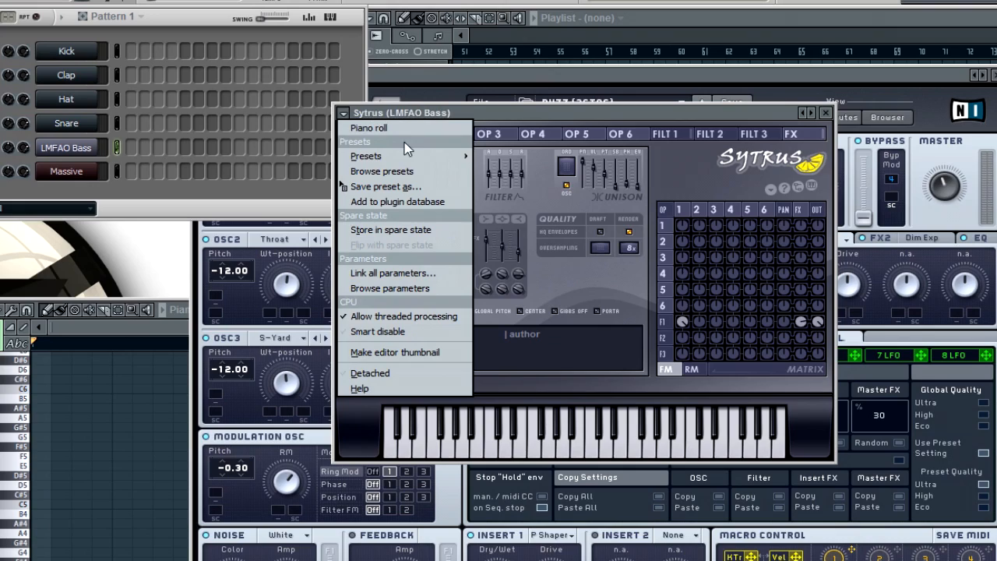
{"action": "left_click", "coordinate": [382, 170]}
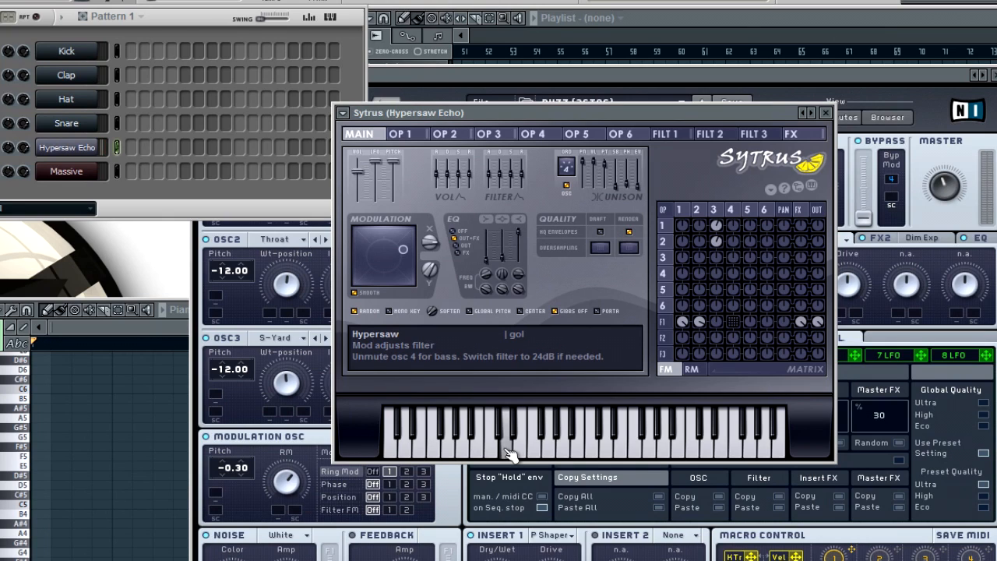
{"action": "mouse_move", "coordinate": [427, 184]}
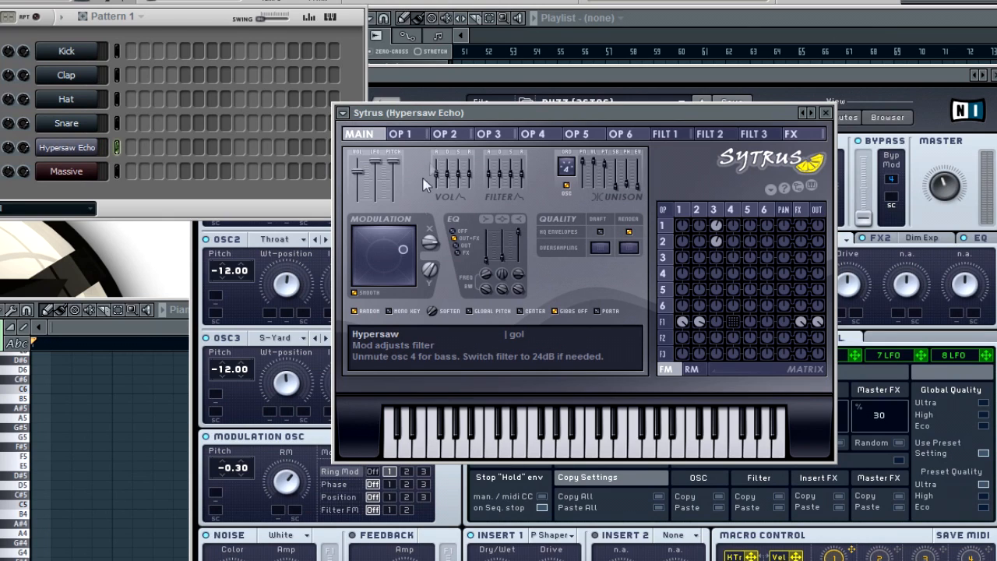